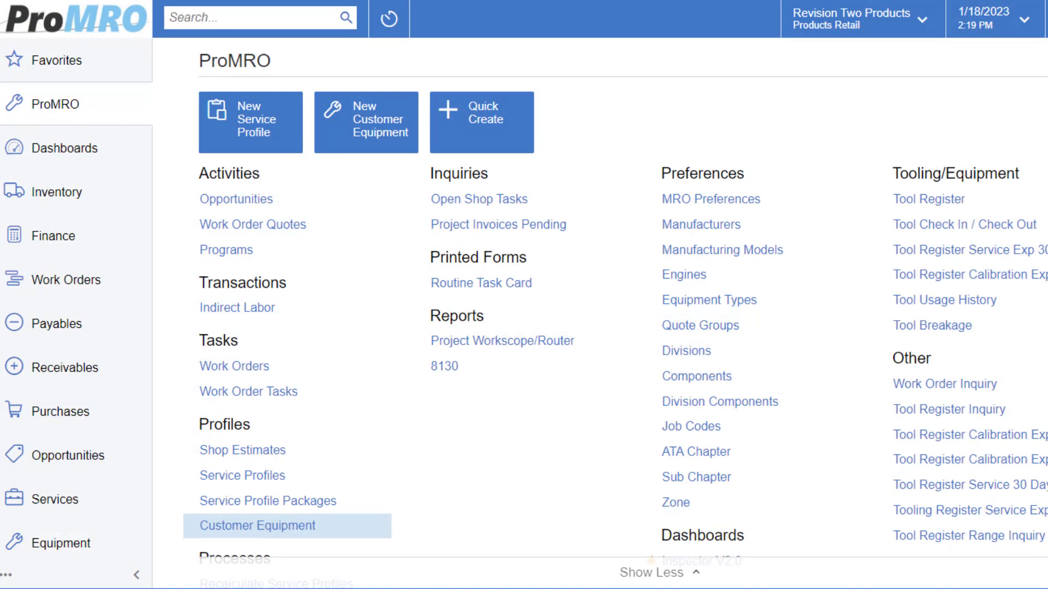
mouse_move(60, 411)
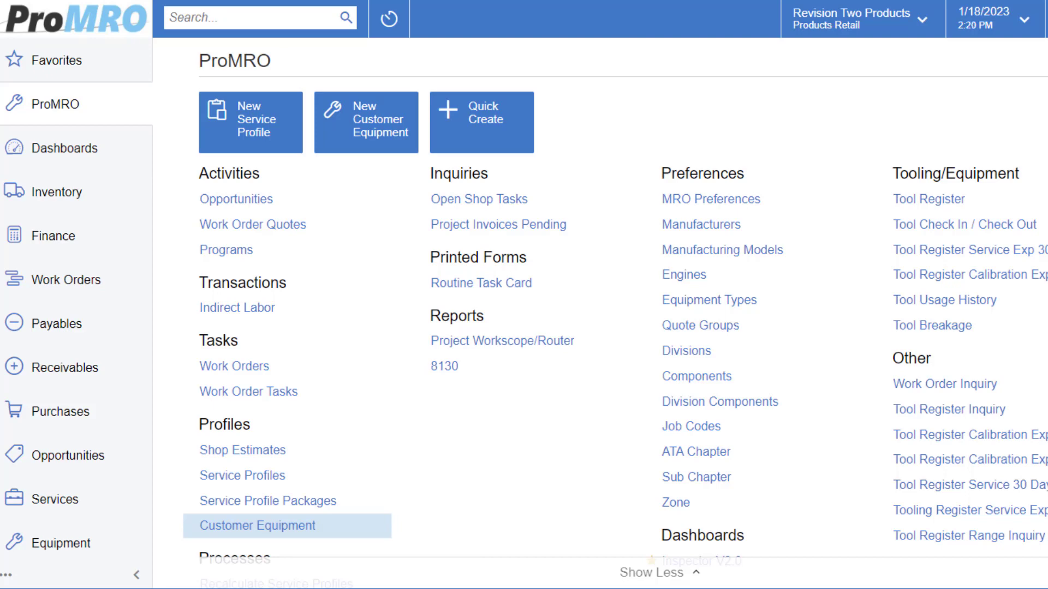
mouse_move(475, 406)
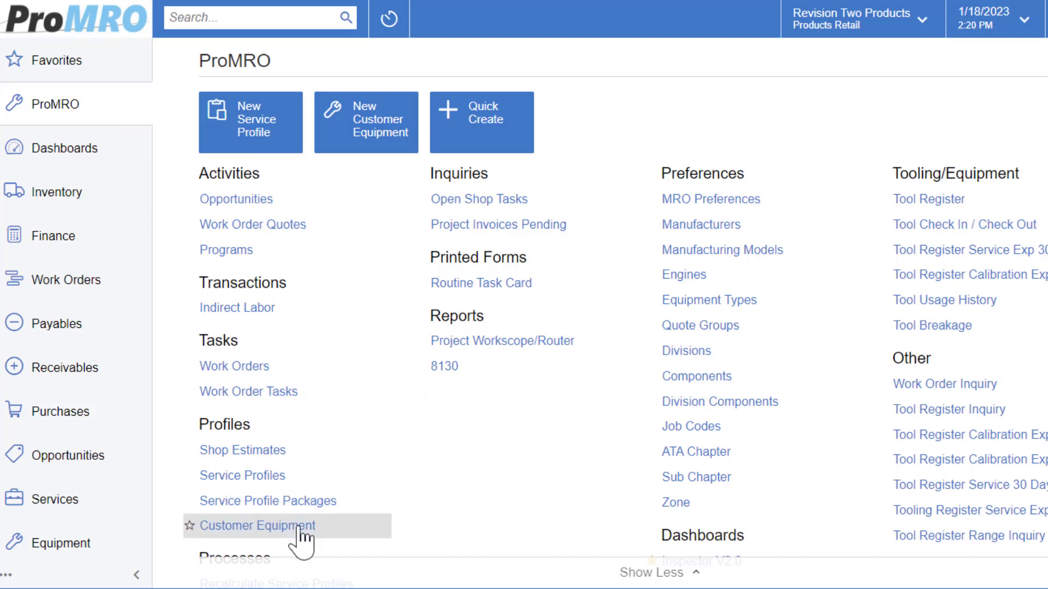
- Open Customer Equipment for aircraft M12345 - HPEP - 12233, showing its six work orders
left_click(258, 526)
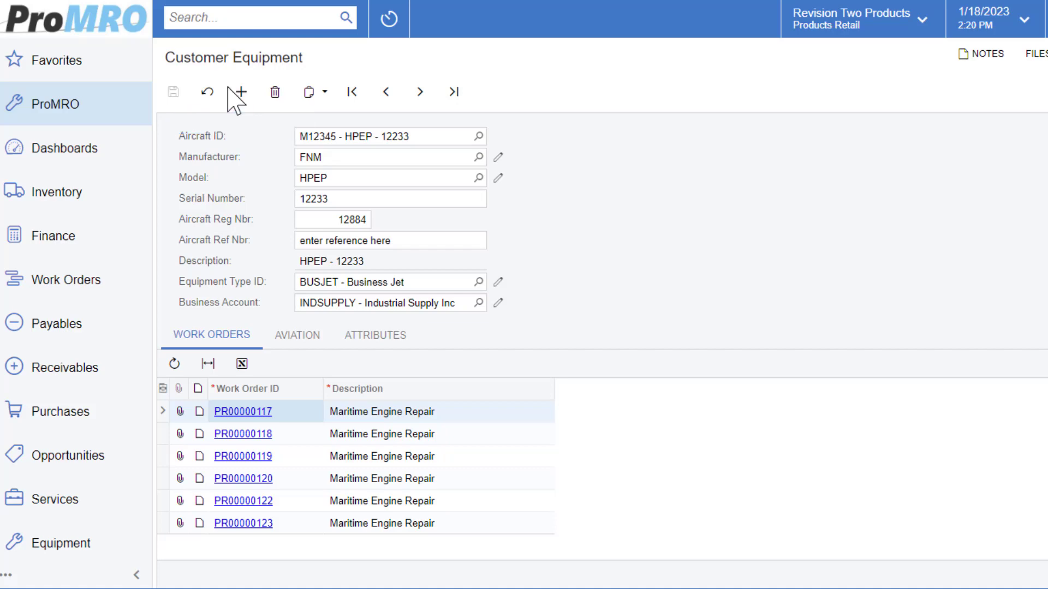
mouse_move(780, 192)
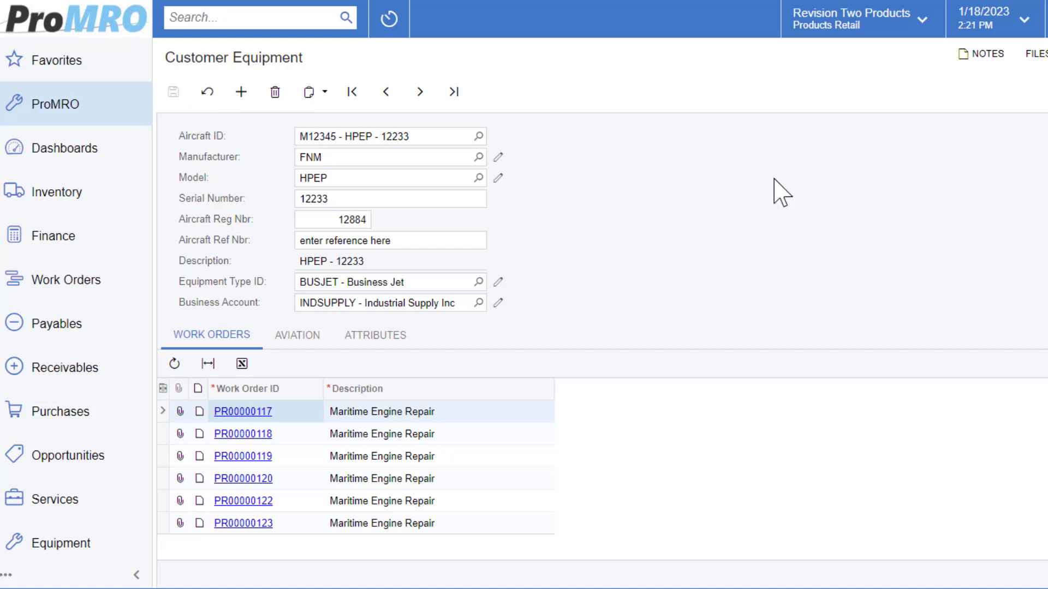
mouse_move(721, 187)
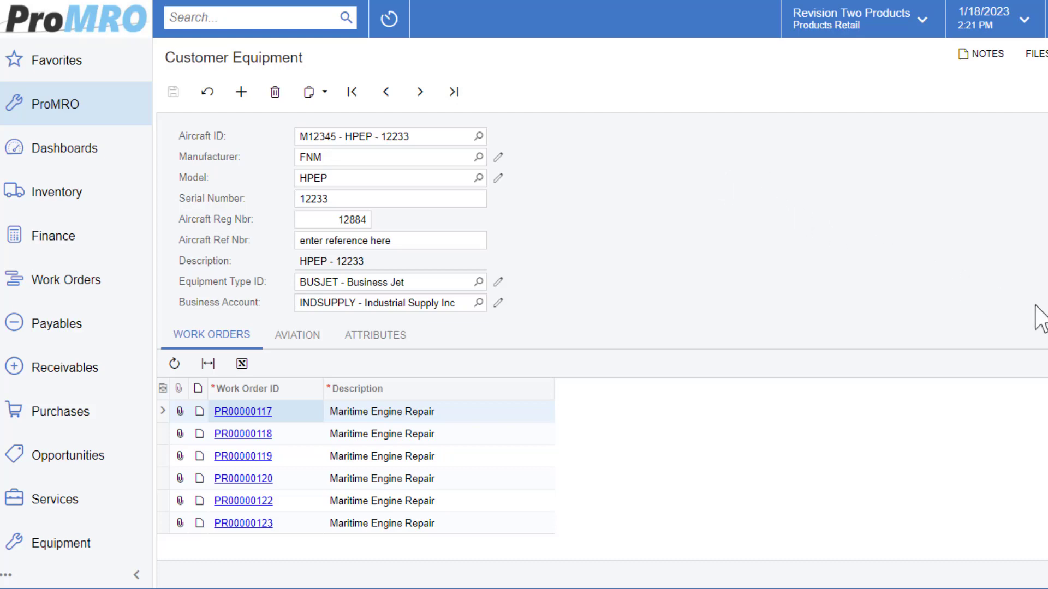
mouse_move(669, 152)
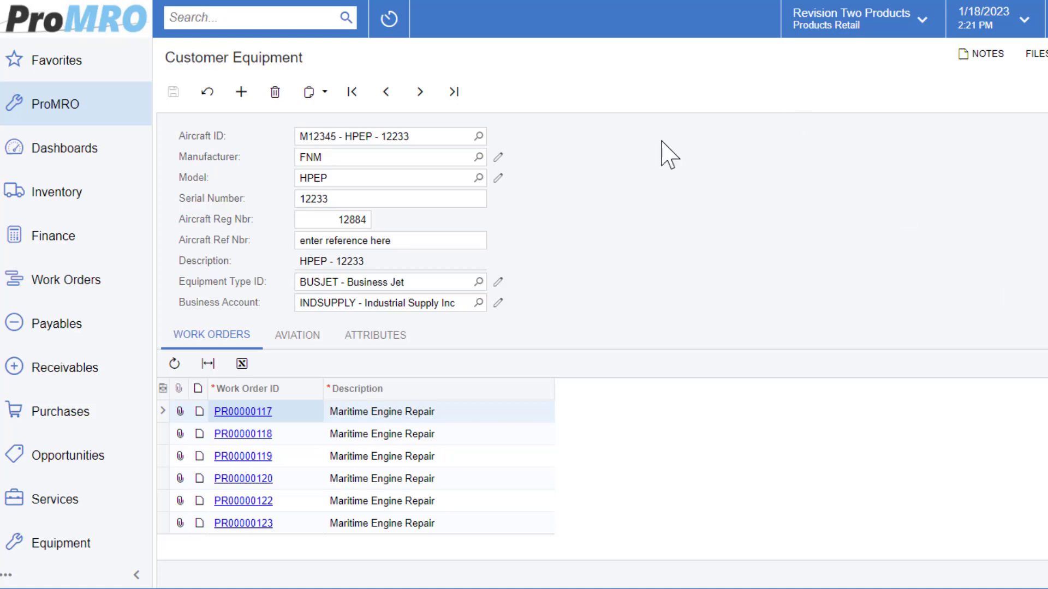
mouse_move(198, 161)
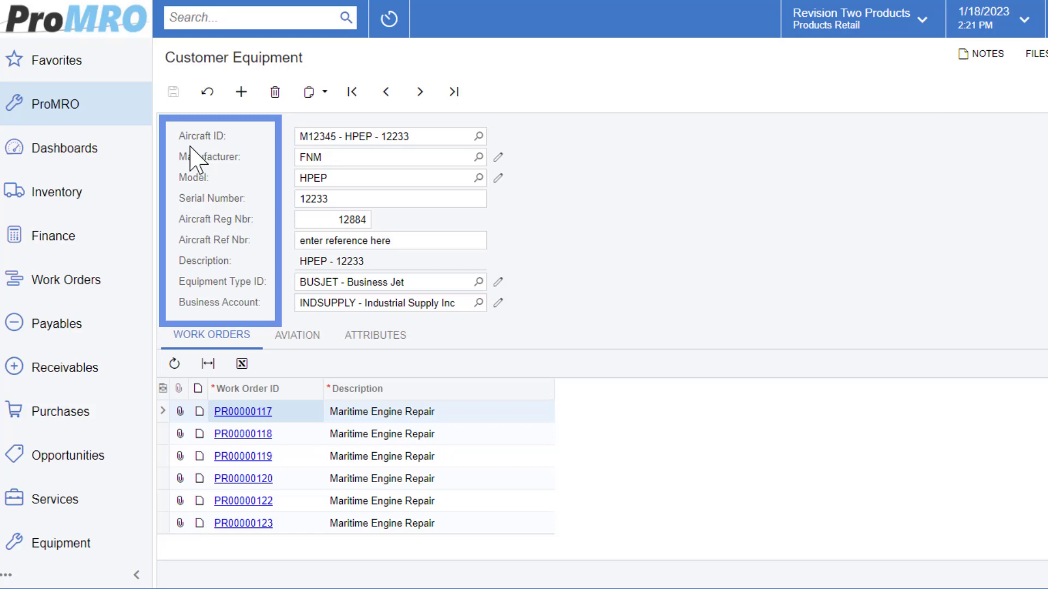
mouse_move(200, 167)
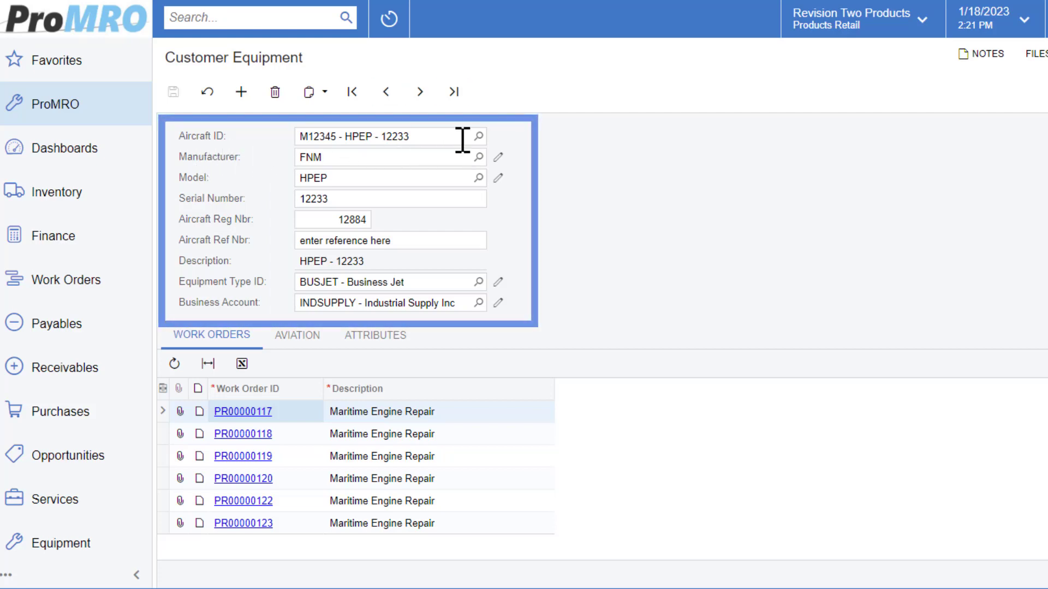
mouse_move(466, 157)
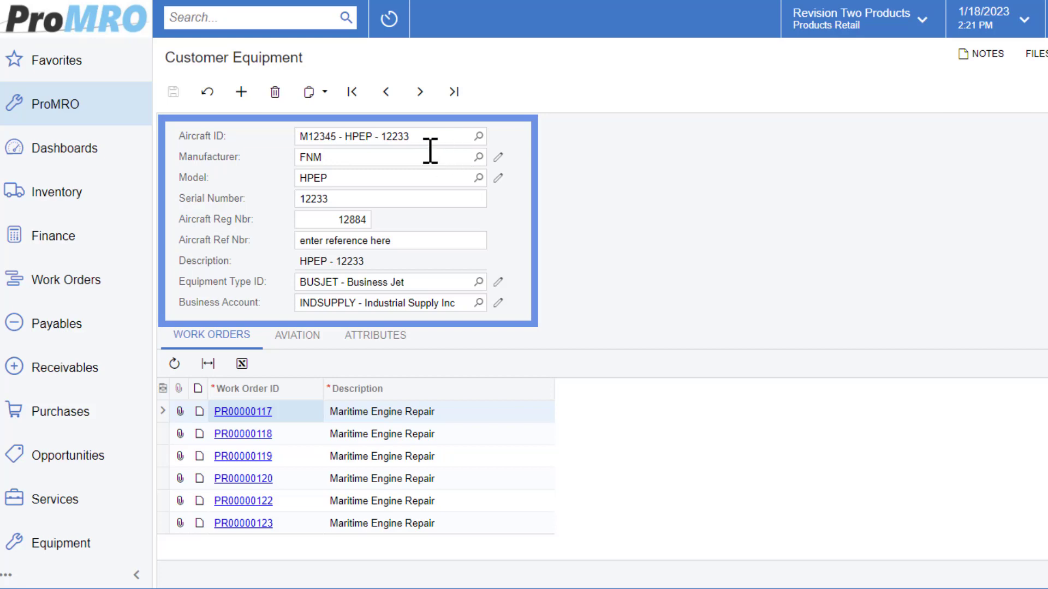
mouse_move(479, 171)
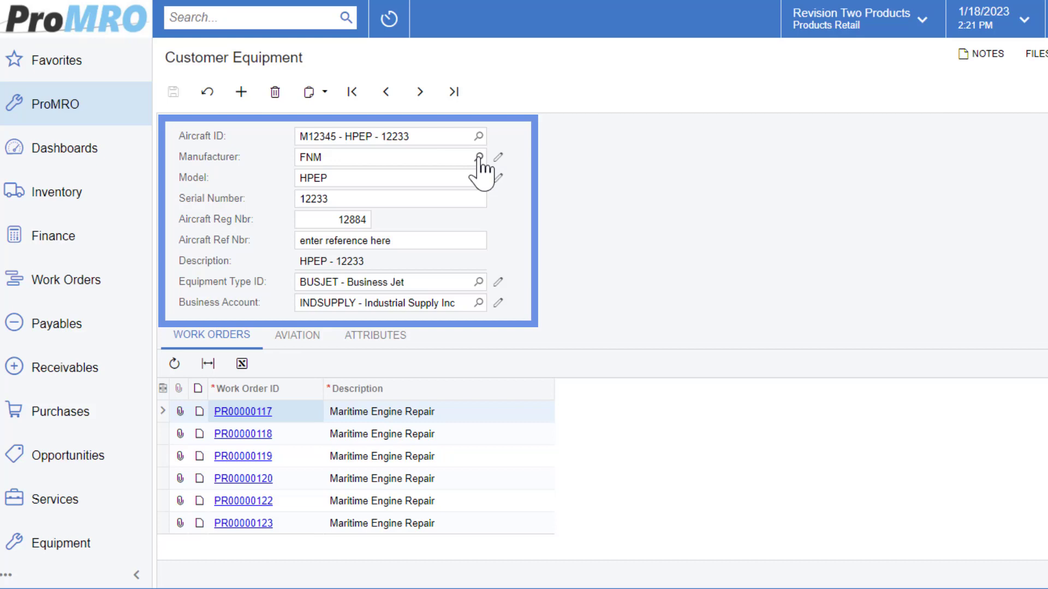
left_click(475, 157)
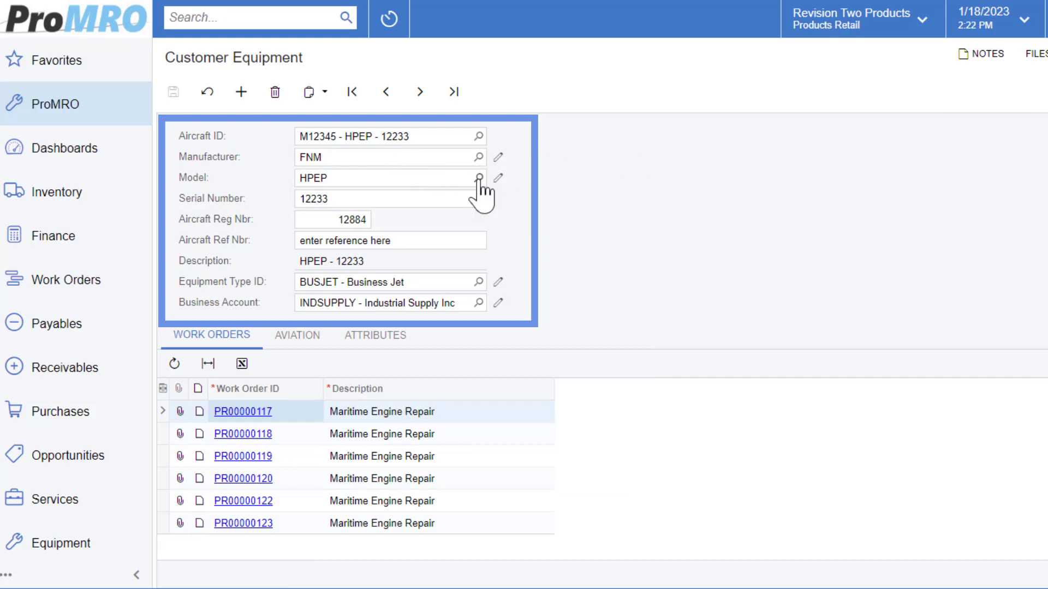
left_click(476, 178)
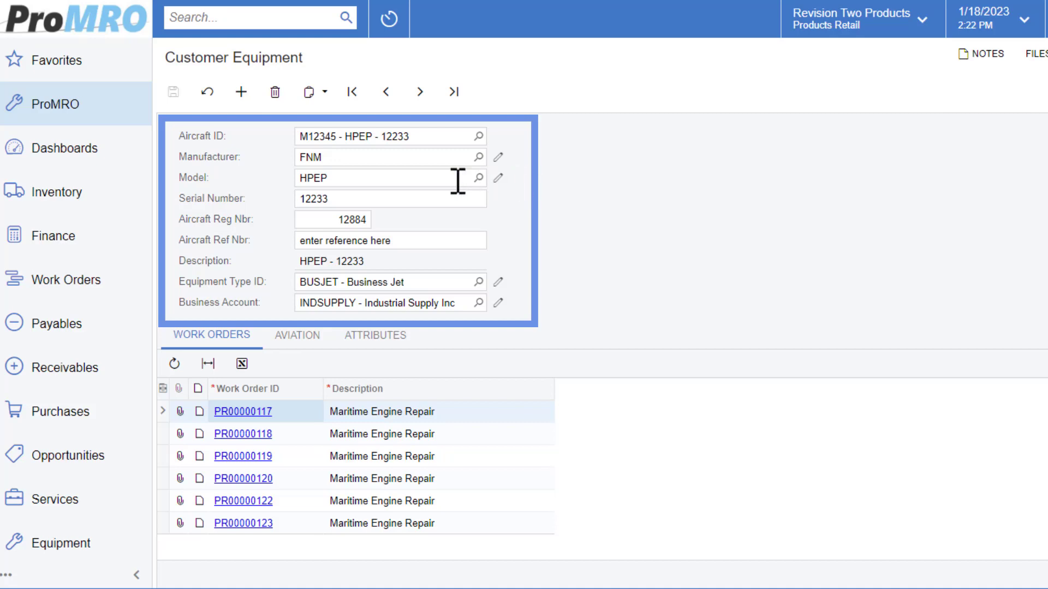
mouse_move(284, 193)
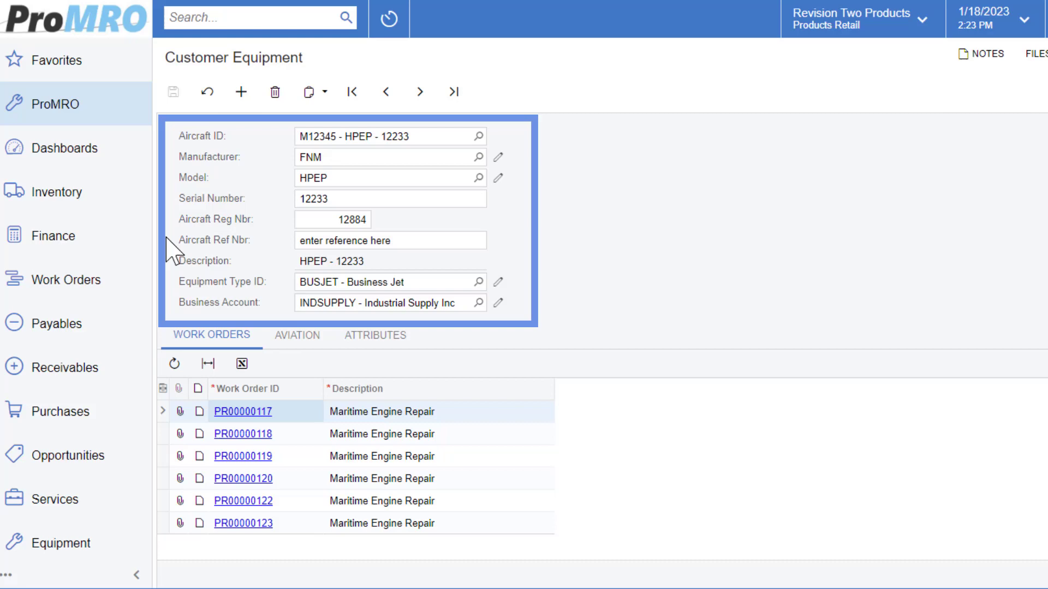
mouse_move(647, 241)
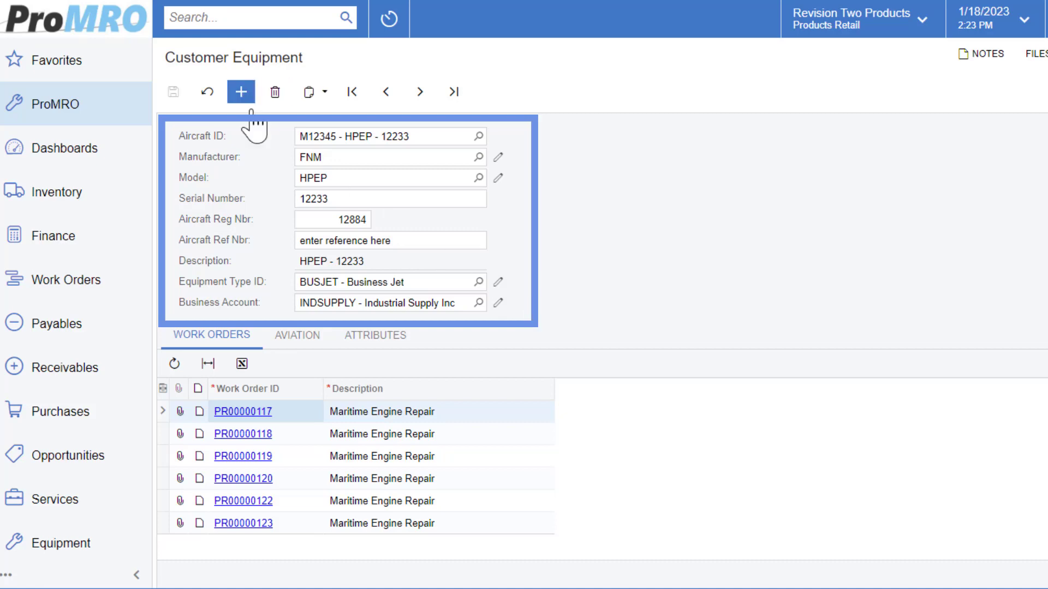
mouse_move(642, 307)
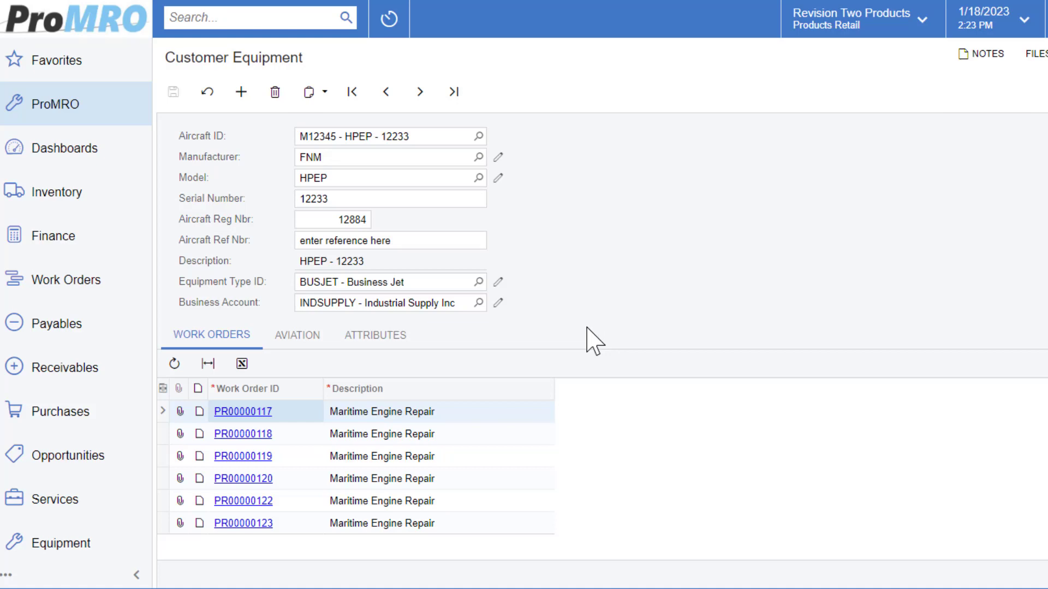
mouse_move(591, 342)
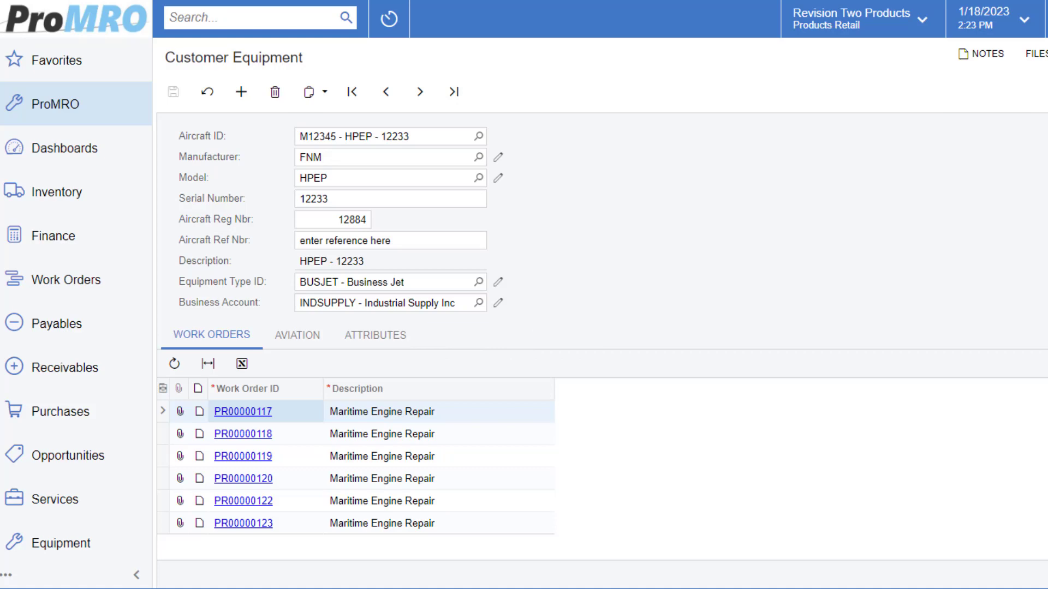
- Review the Aviation tab: Last Activity Date 5/1/2020 and ownership, not fractionally owned
left_click(297, 336)
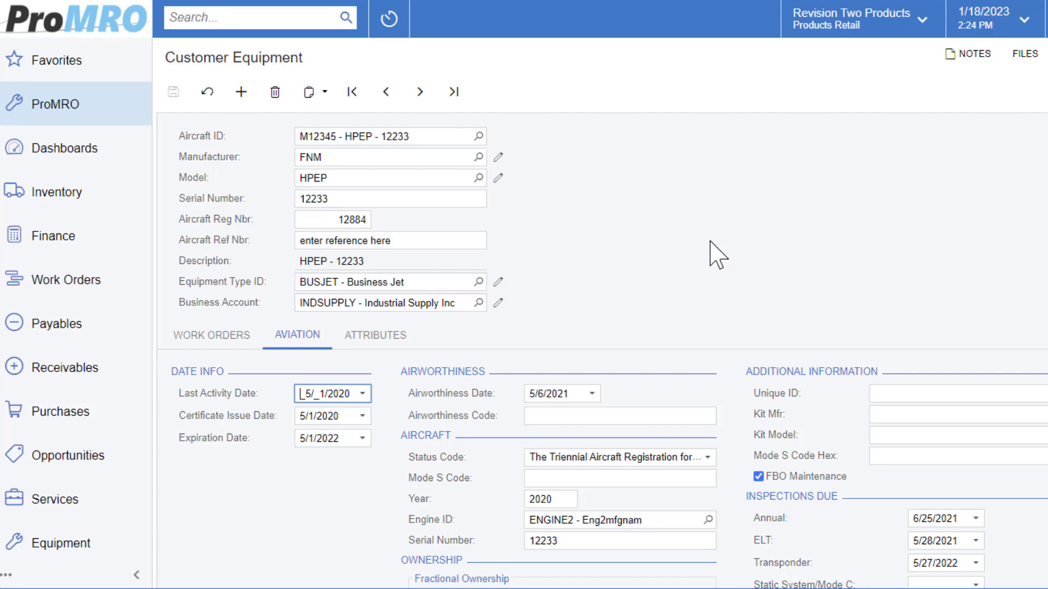
mouse_move(260, 161)
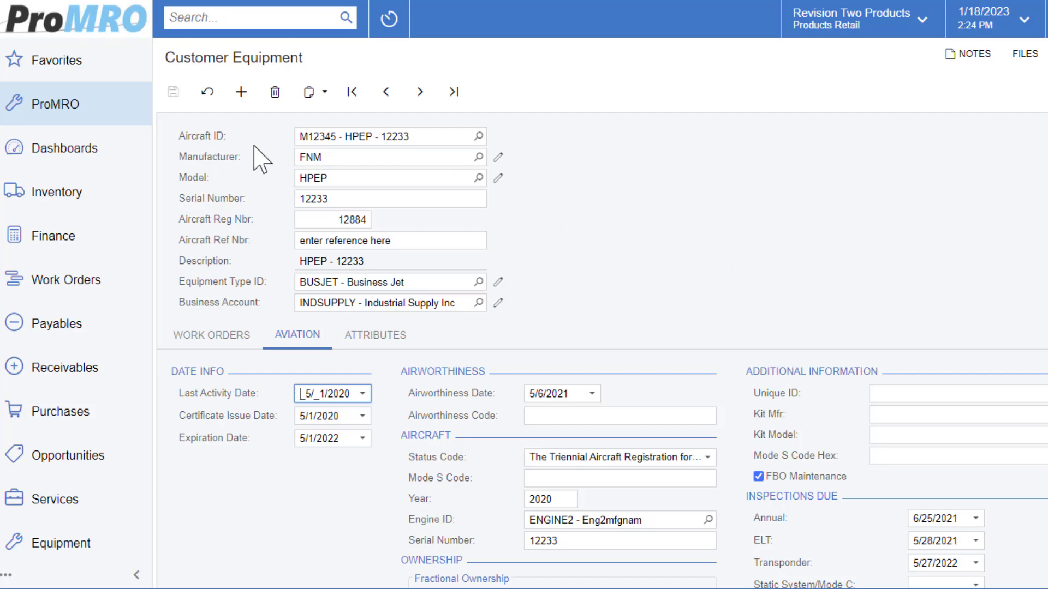
mouse_move(214, 531)
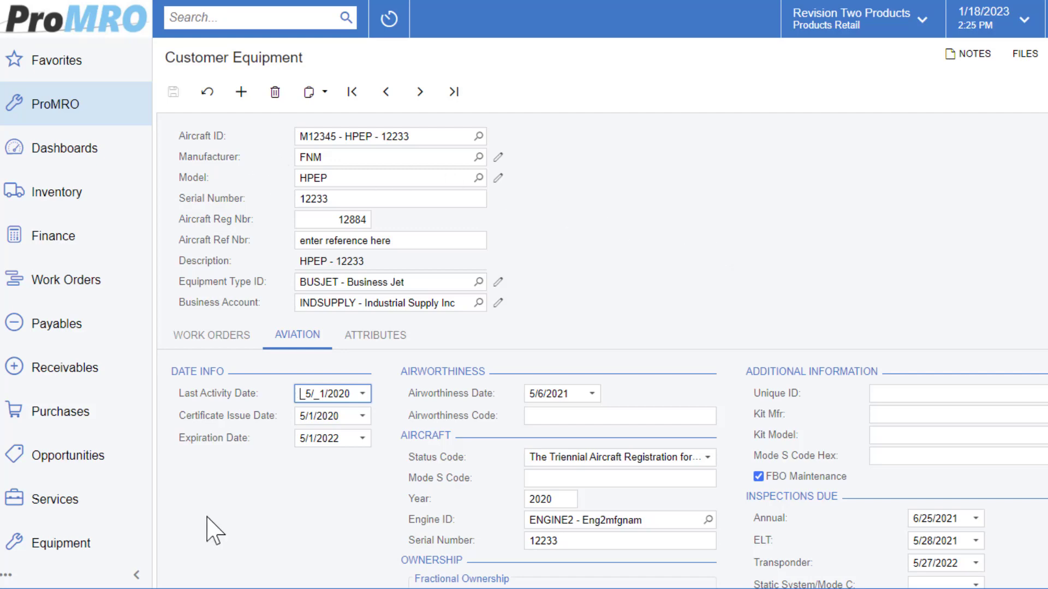
scroll("down", 3)
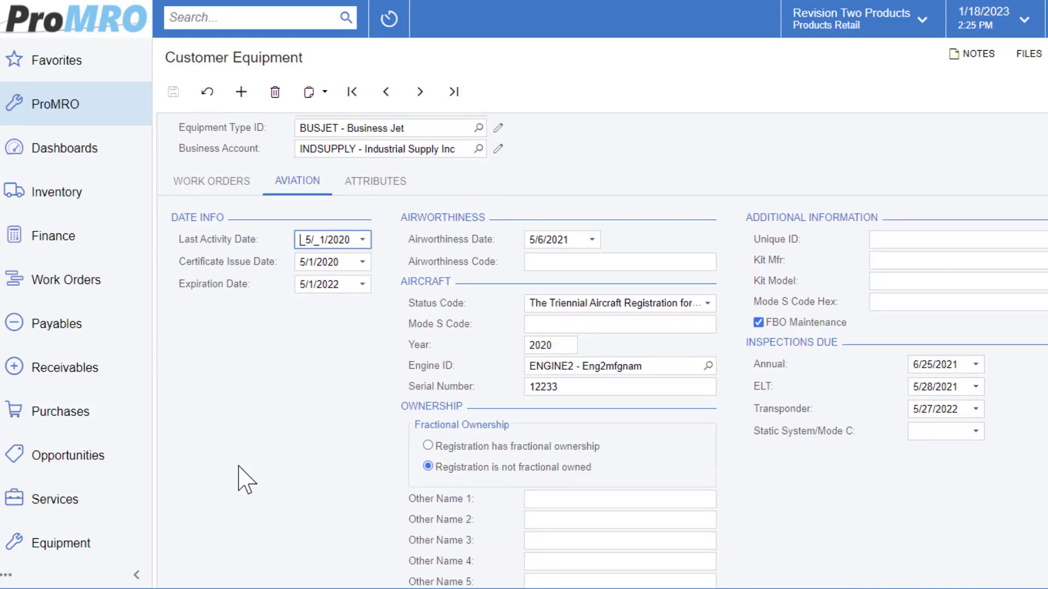
mouse_move(268, 484)
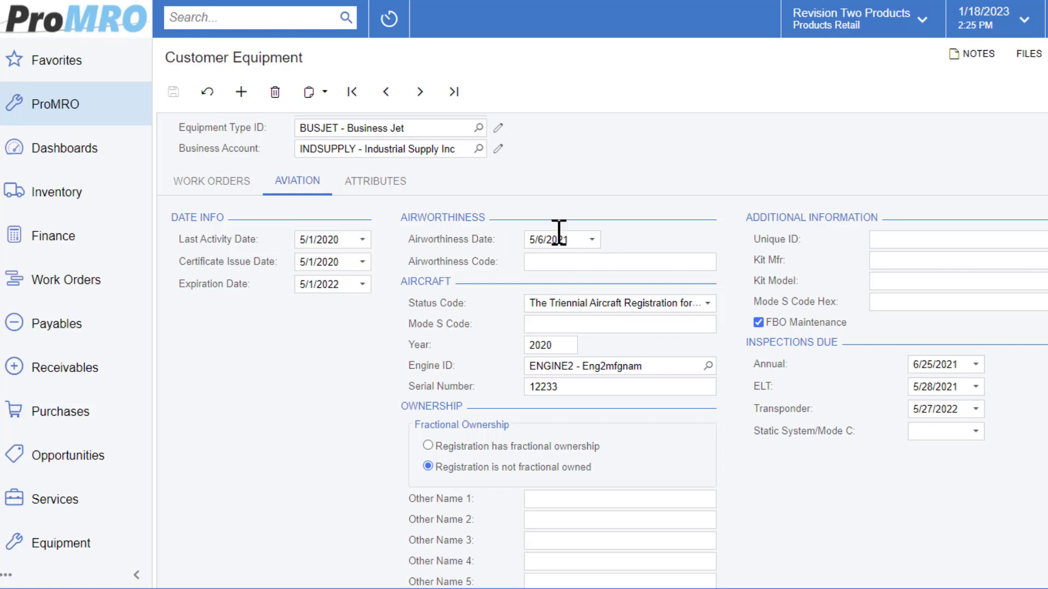
scroll("down", 3)
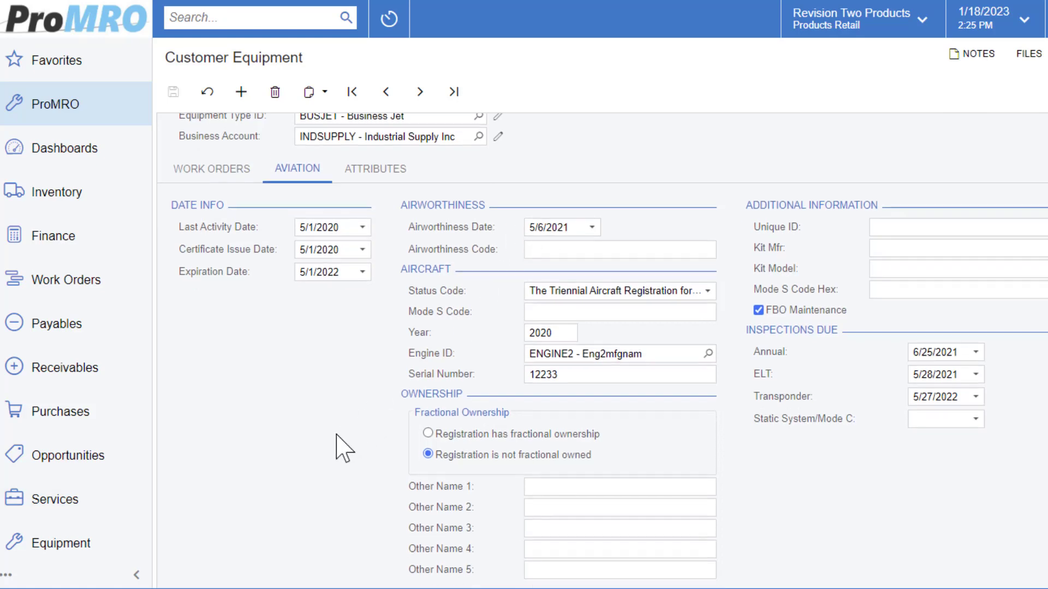
mouse_move(398, 344)
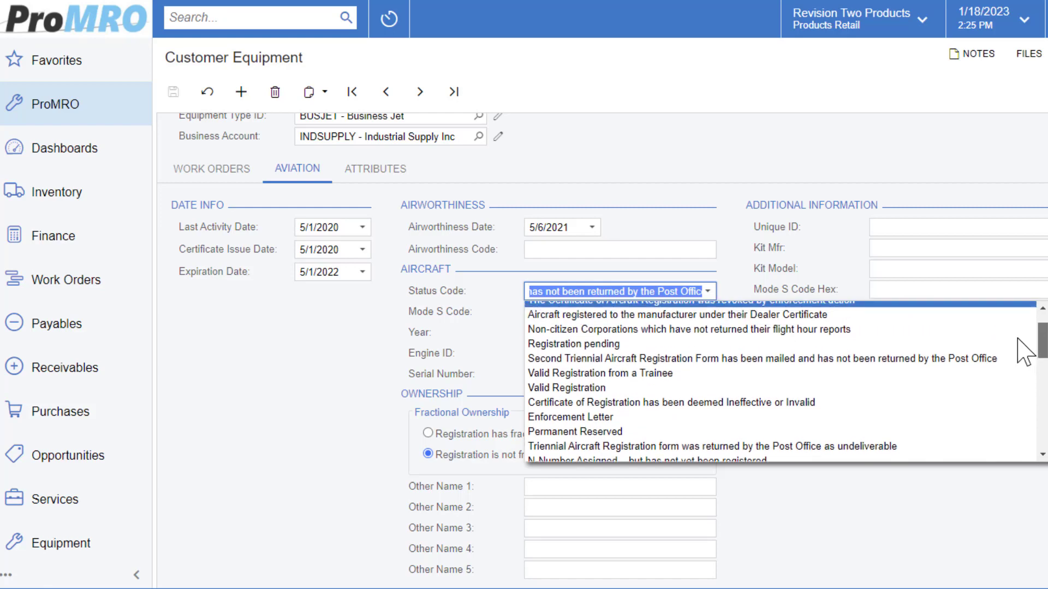
left_click(712, 446)
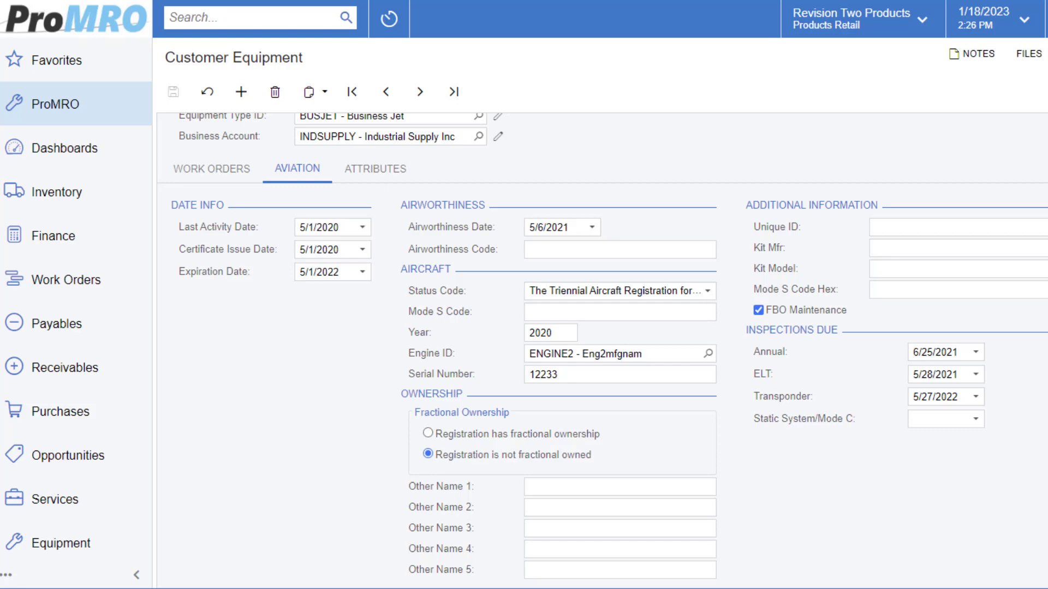
mouse_move(857, 527)
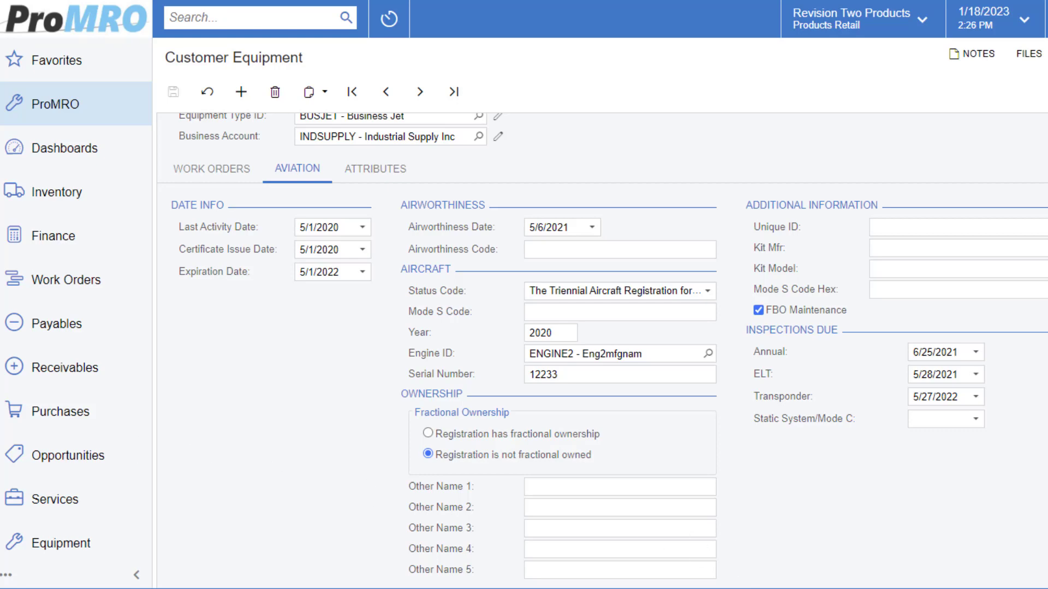
mouse_move(909, 328)
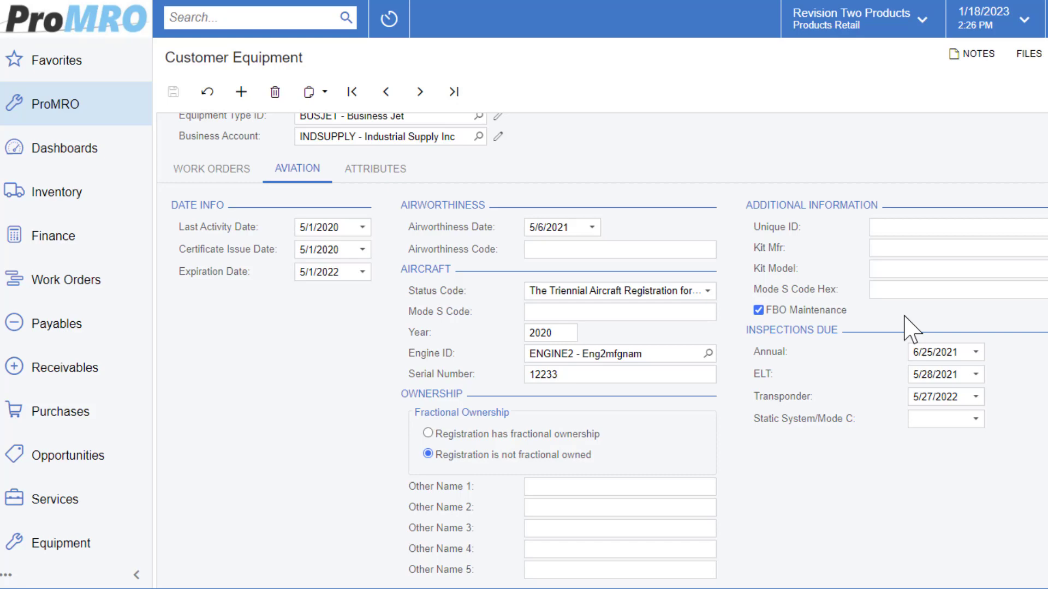
mouse_move(909, 327)
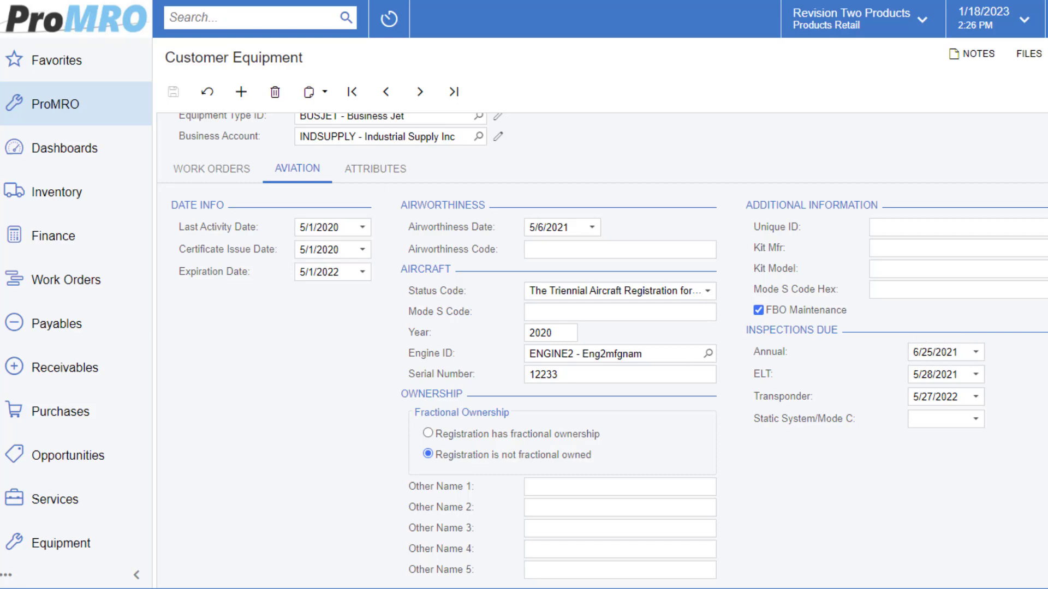
mouse_move(1028, 381)
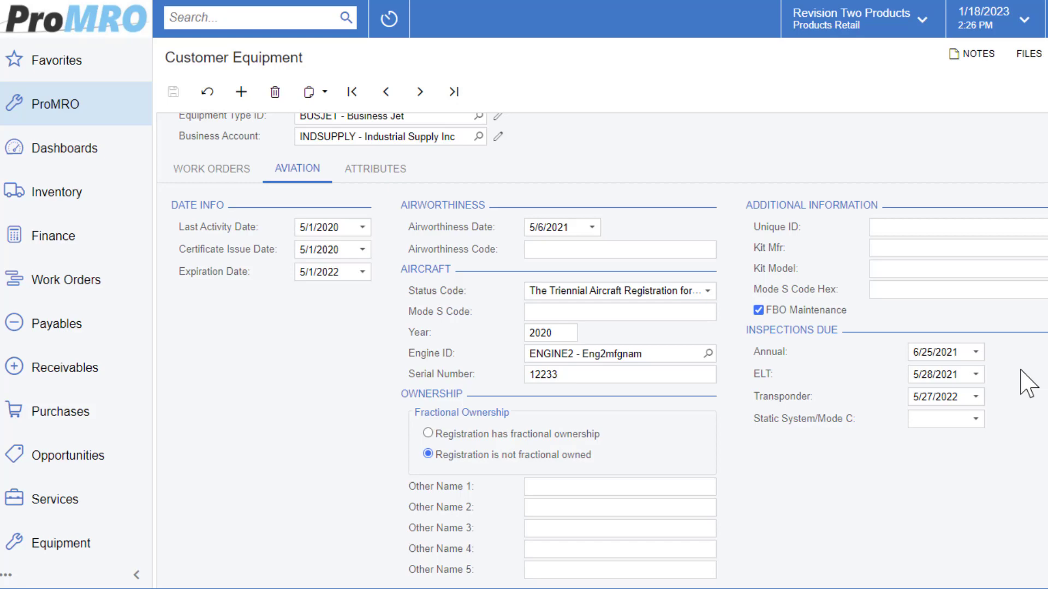
mouse_move(819, 388)
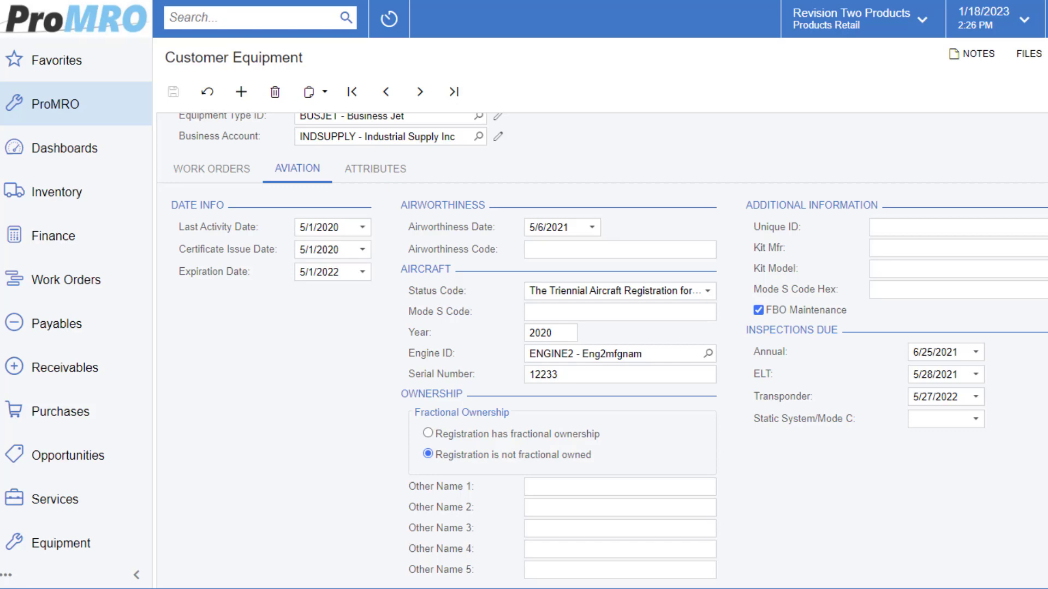
mouse_move(443, 500)
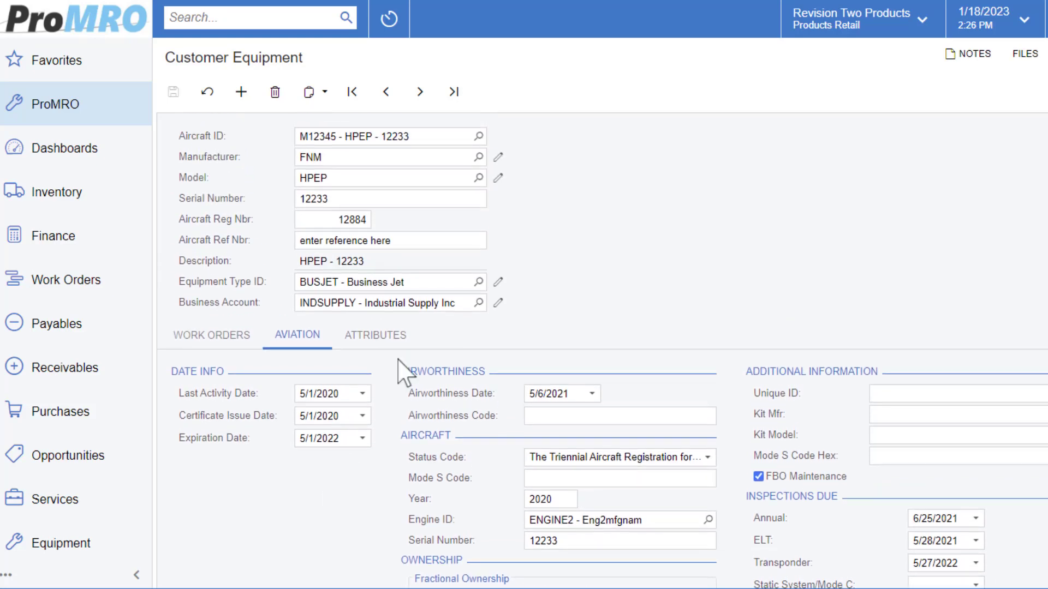
mouse_move(526, 149)
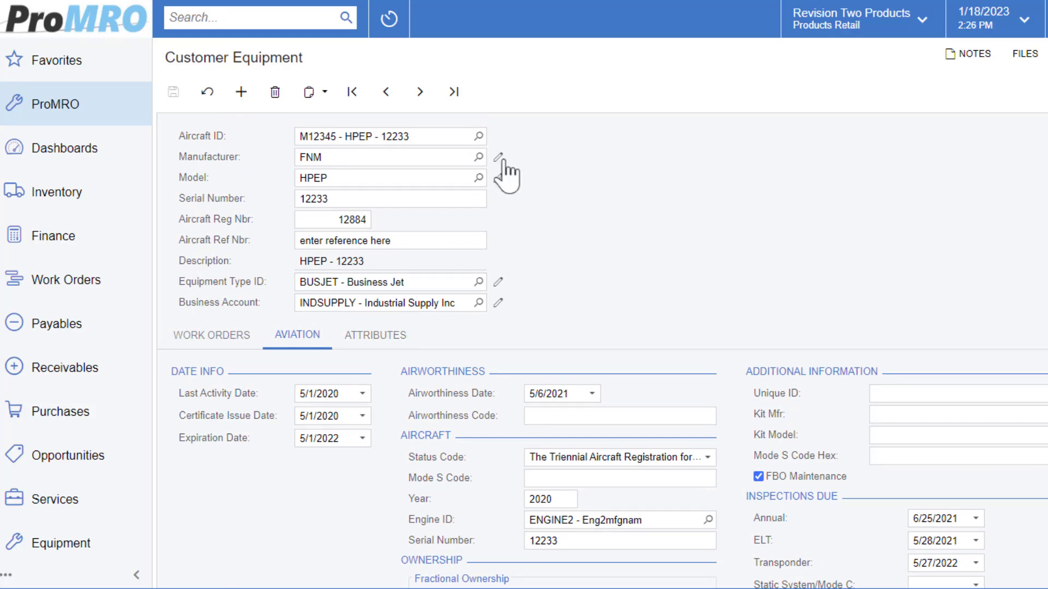
- Check the Embraer manufacturer attribute, then return to work orders PR00000117–PR00000123
left_click(375, 334)
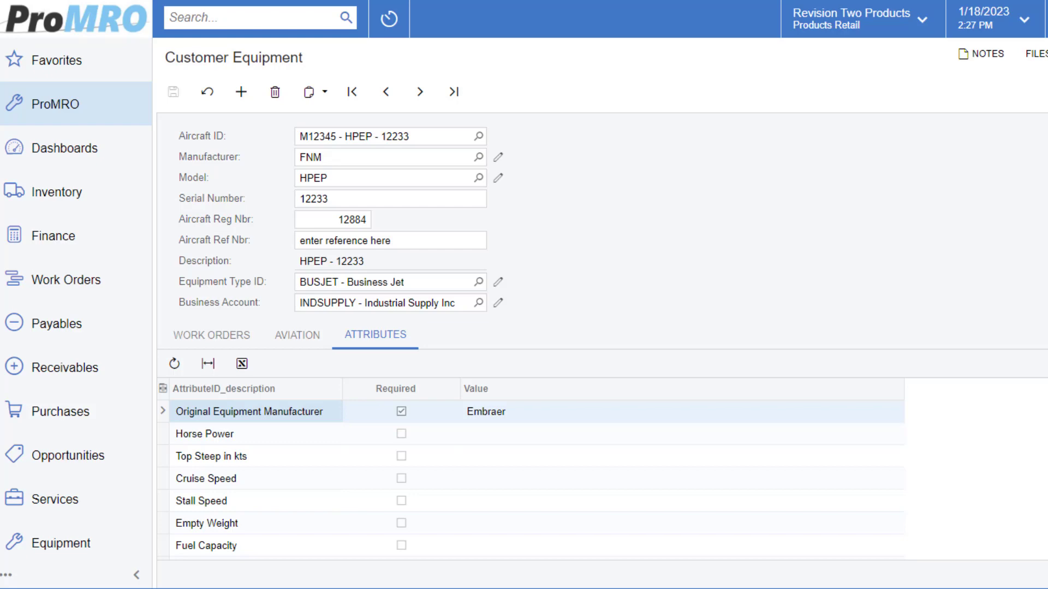
mouse_move(64, 456)
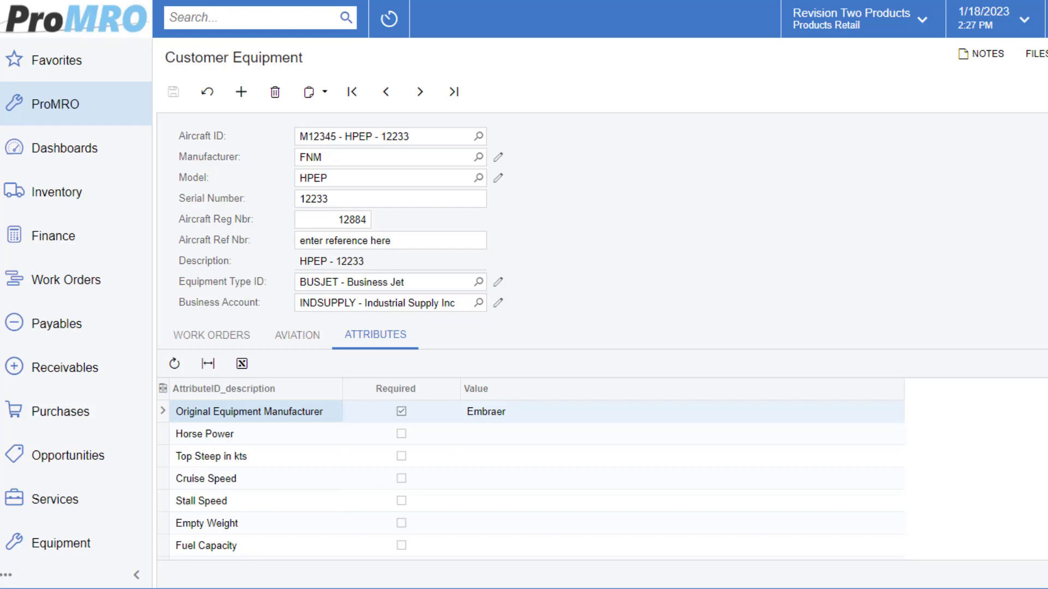
left_click(209, 335)
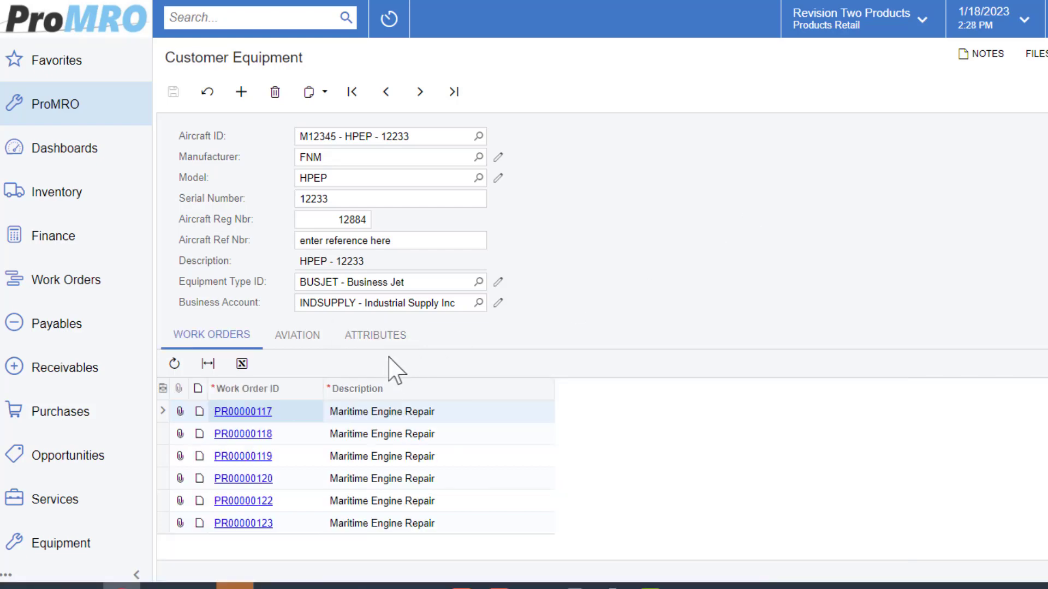
mouse_move(173, 93)
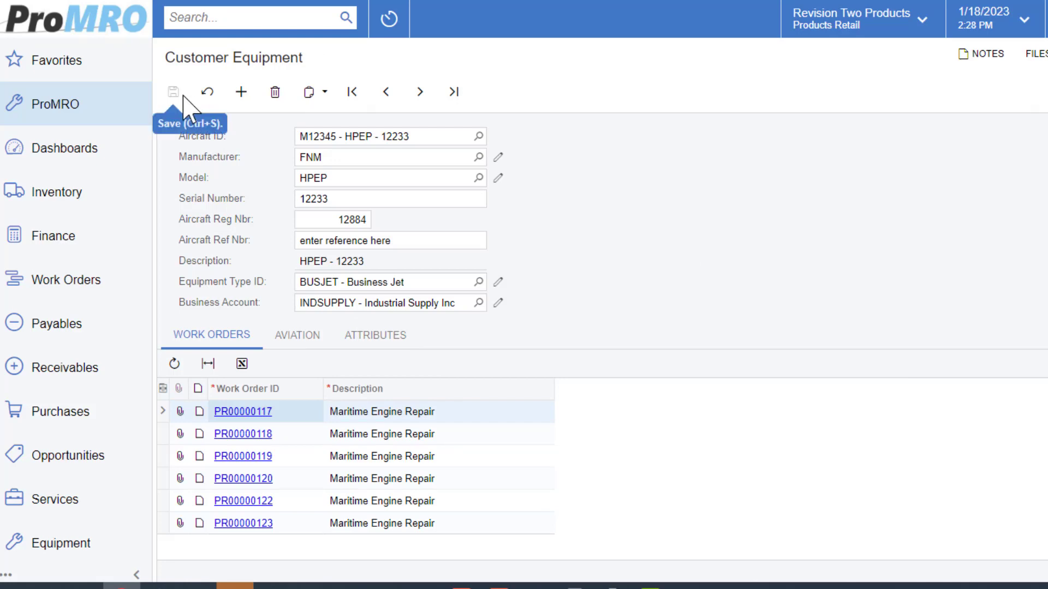
mouse_move(789, 174)
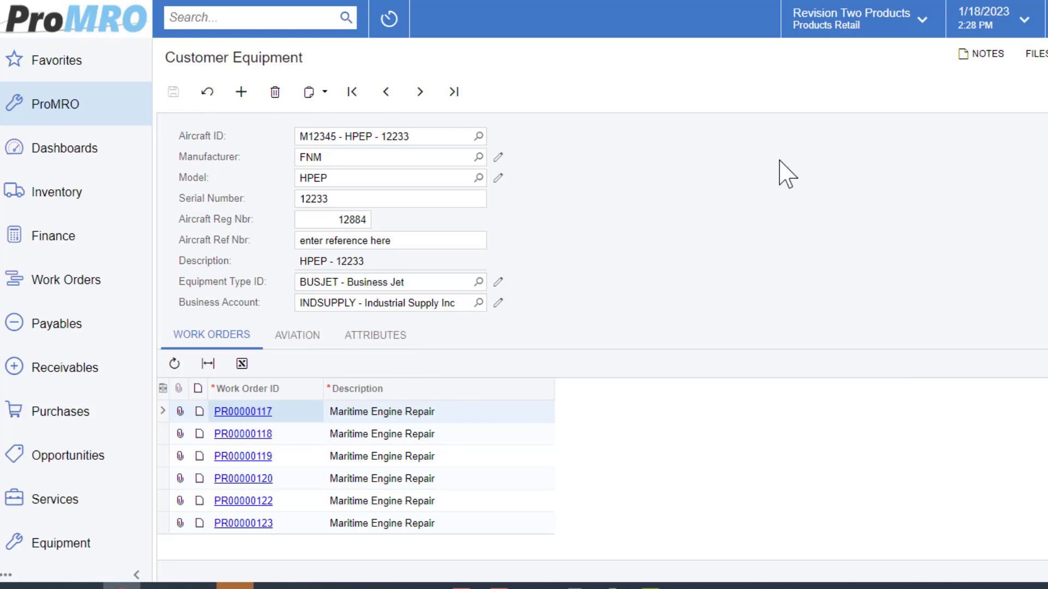